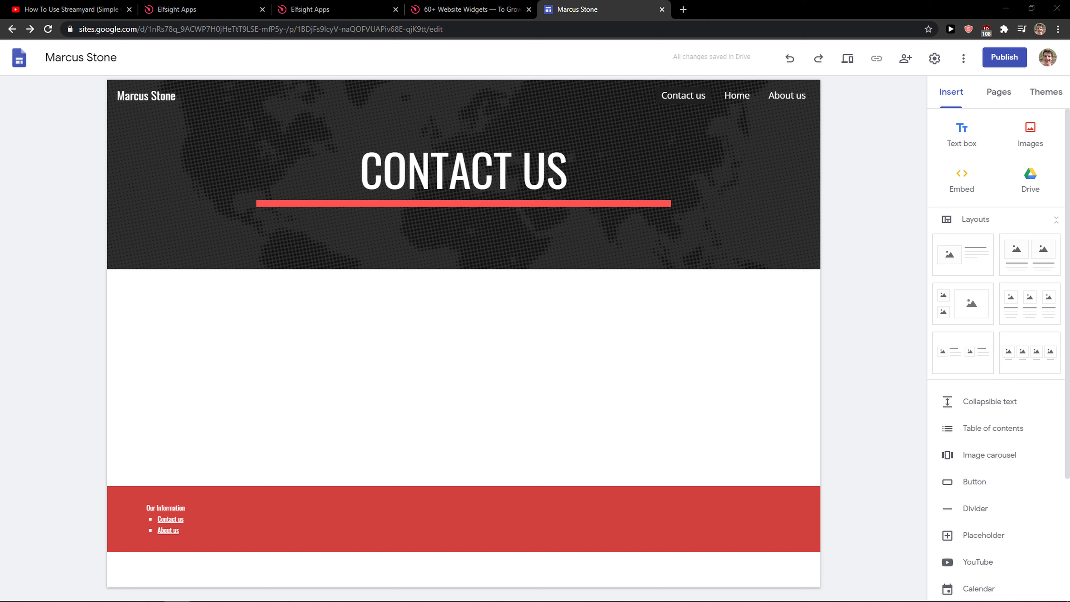
mouse_move(56, 128)
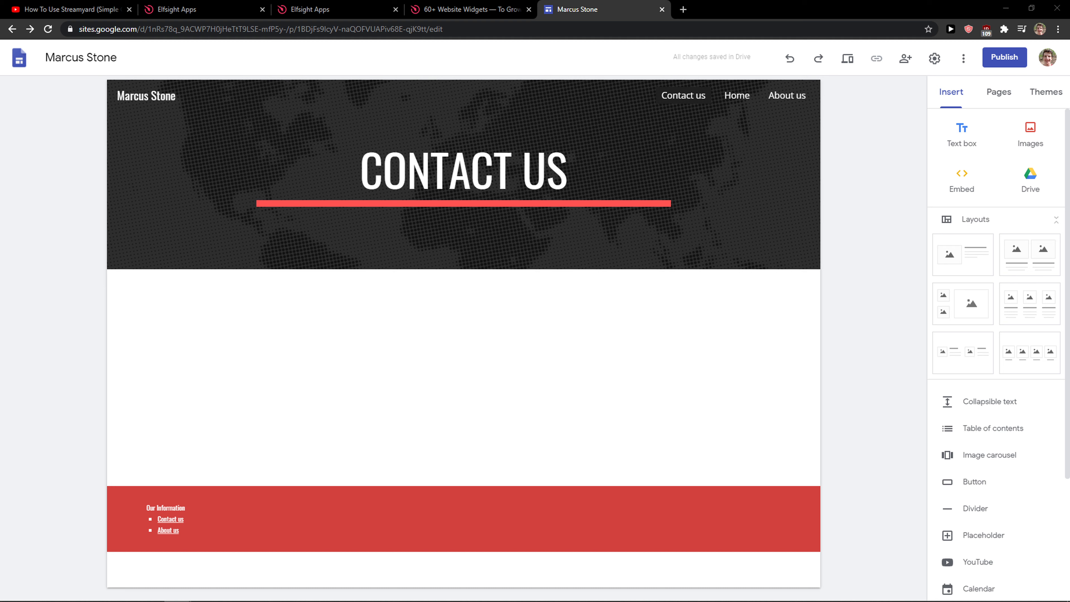
Reach the signed-in Elfsight dashboard listing the existing WhatsApp Chat app
click(68, 9)
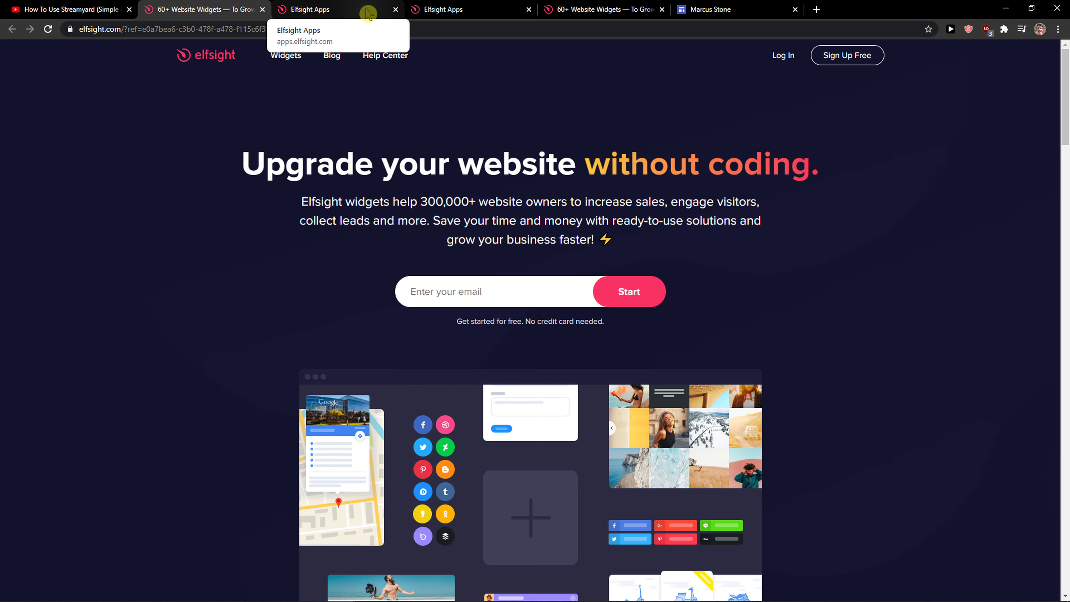
mouse_move(835, 67)
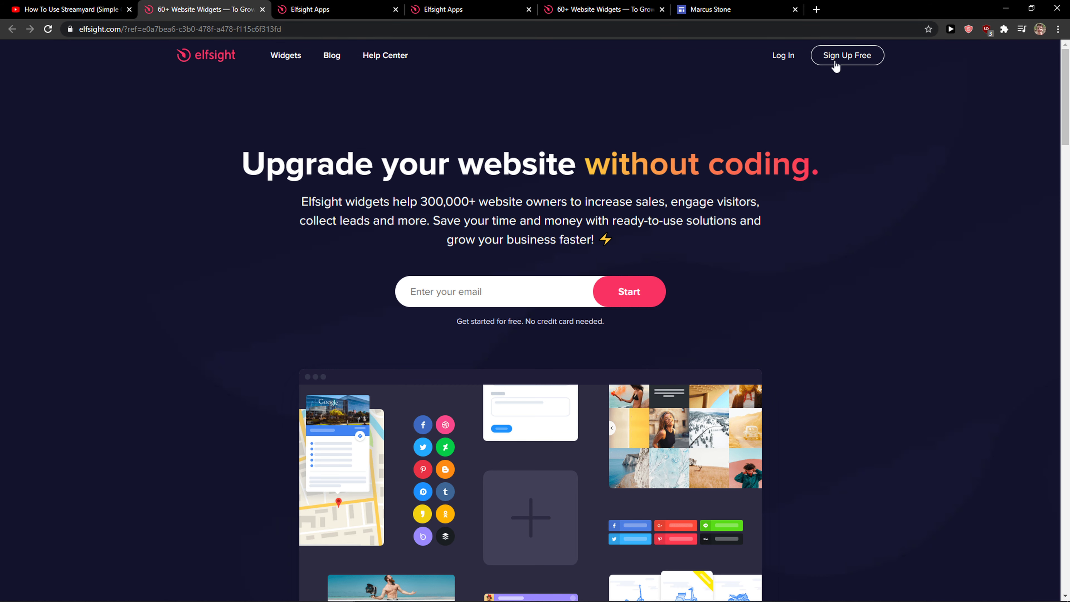
click(846, 55)
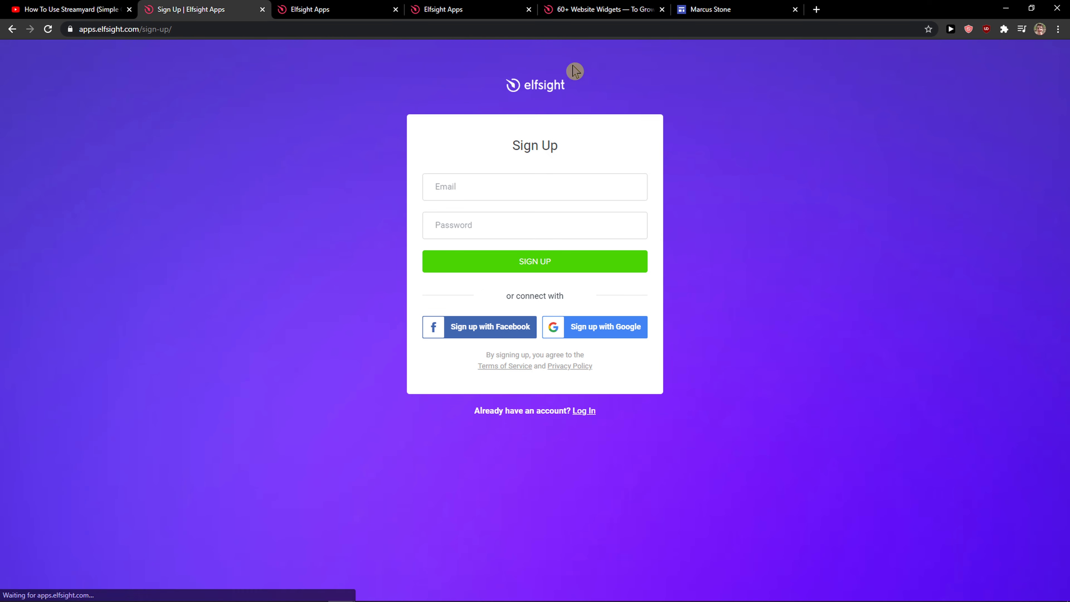
click(535, 186)
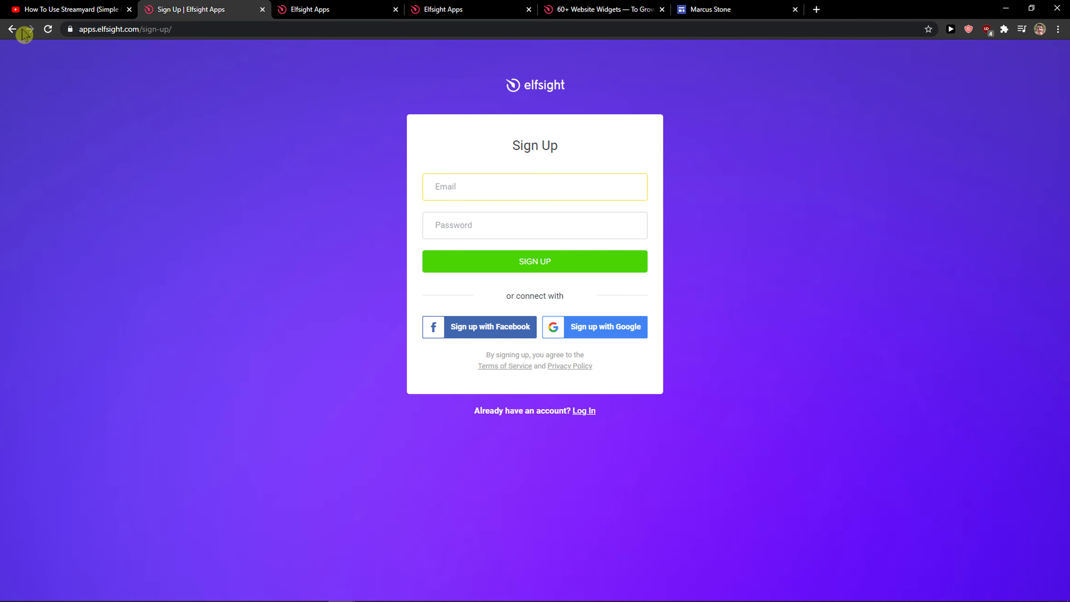
click(11, 28)
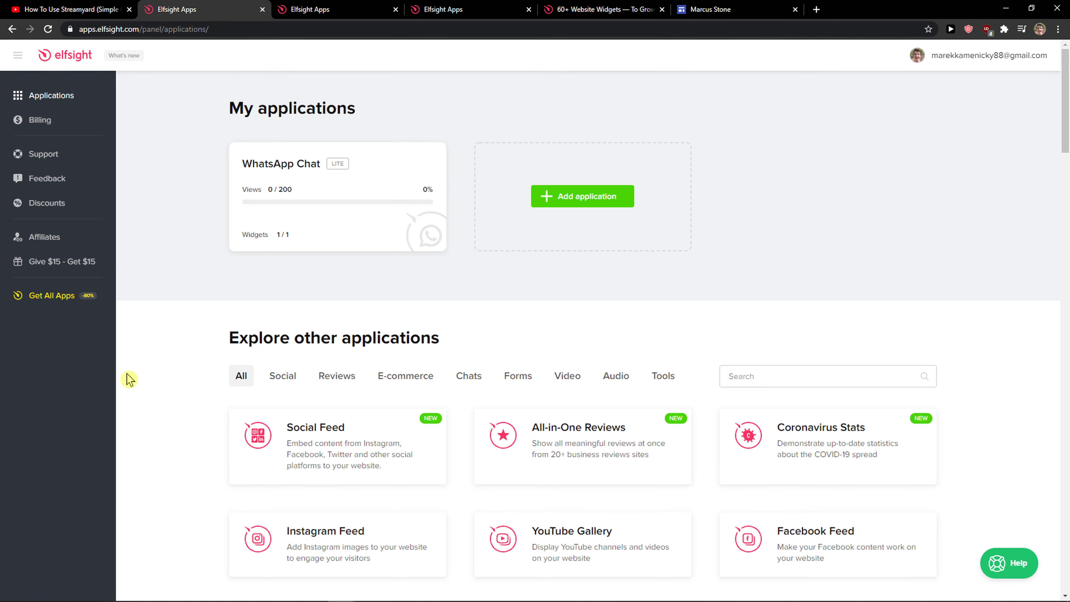
mouse_move(799, 357)
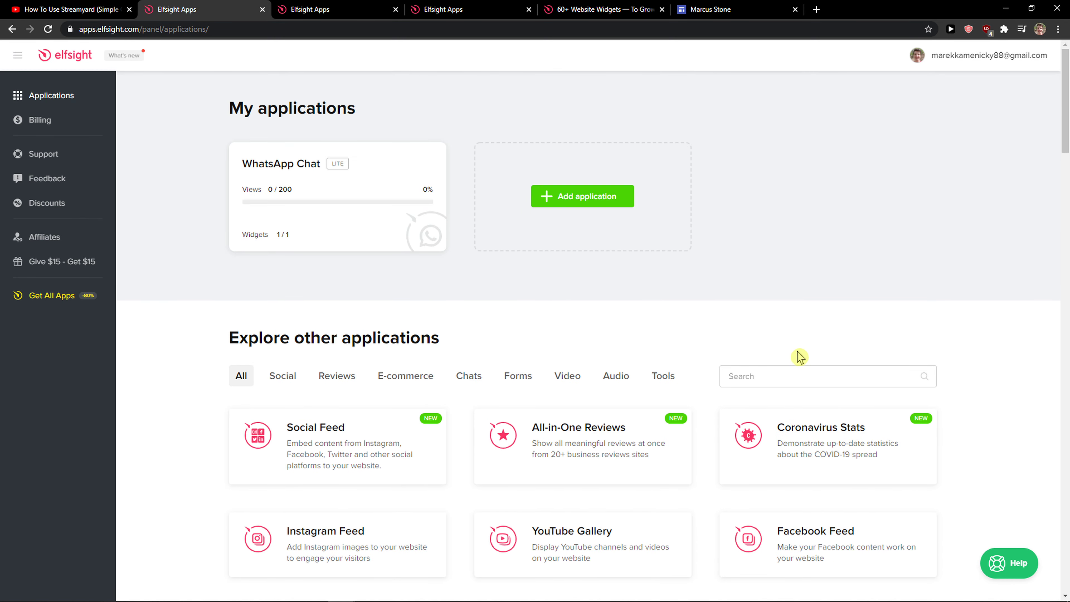
Search Elfsight's application catalogue for 'facebook feed'
click(827, 375)
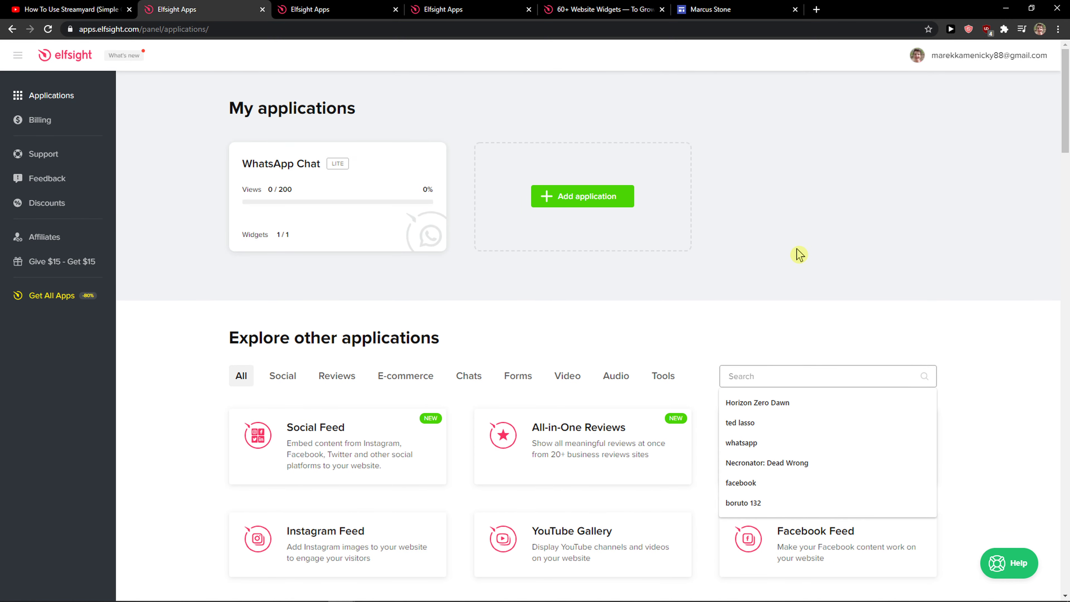
text(facebook fe)
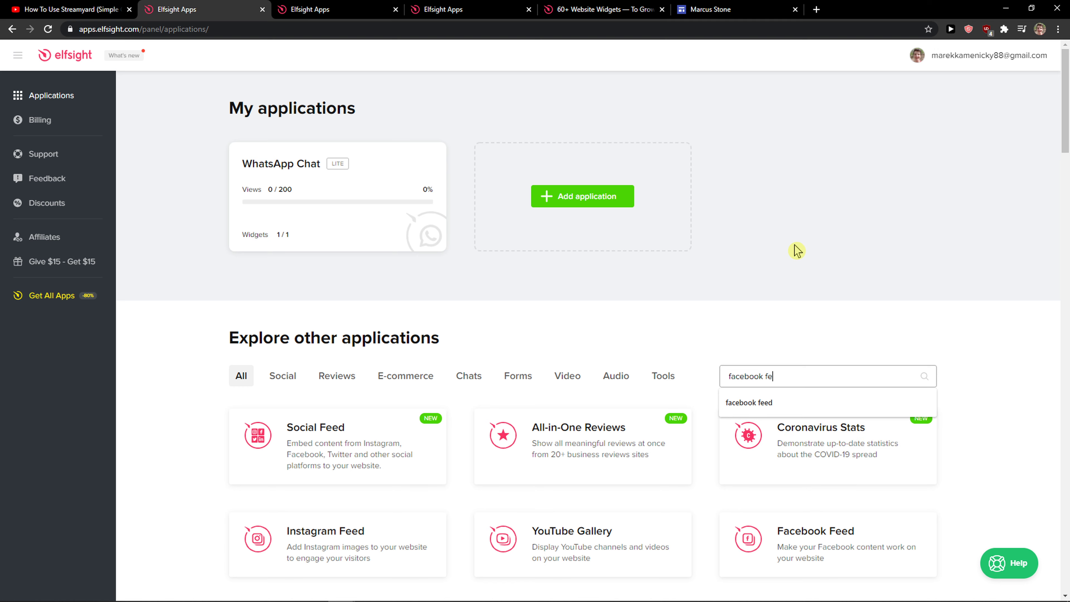
click(748, 401)
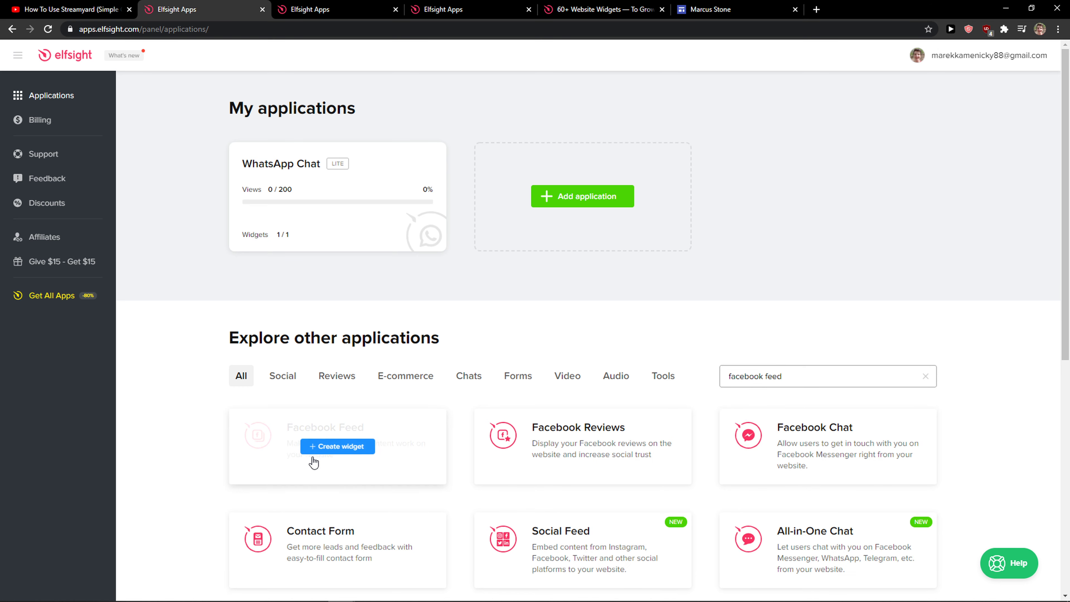
Create a Facebook Feed widget using the Medium Widget template after comparing Small and Large
click(337, 445)
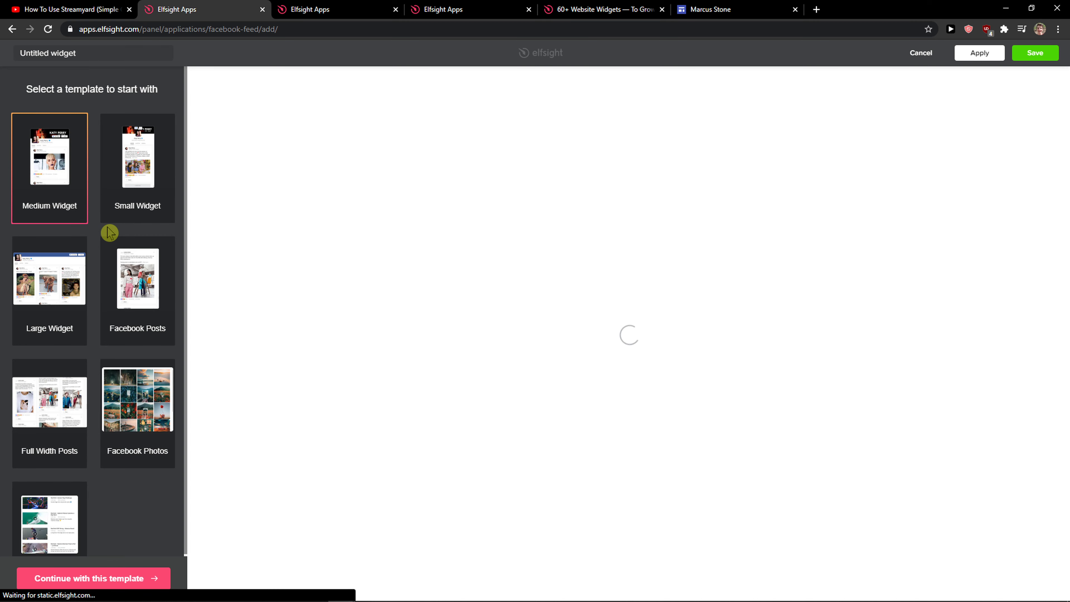
click(137, 155)
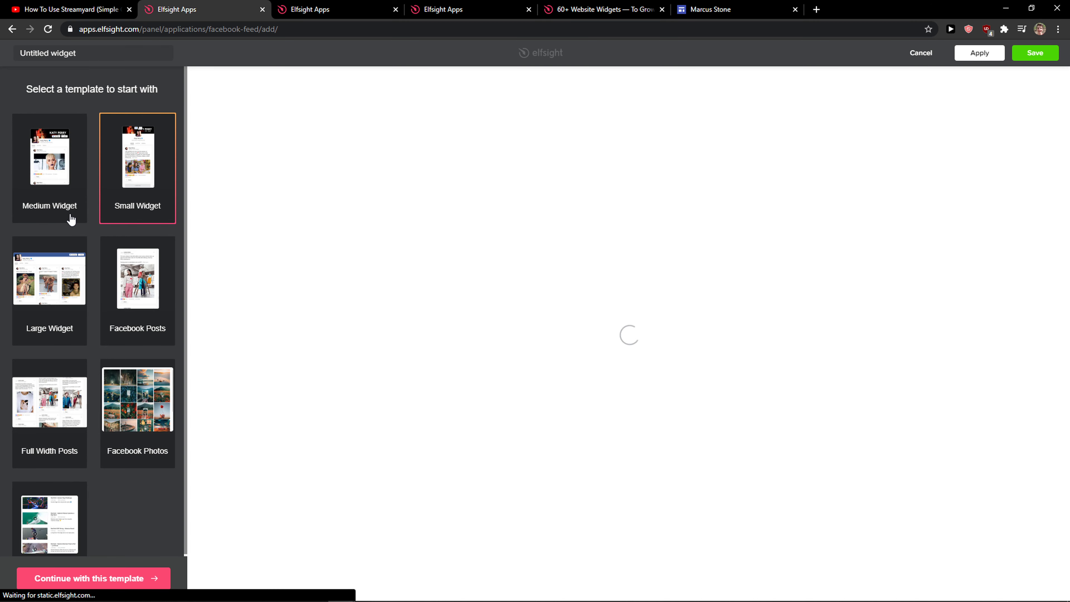
click(49, 279)
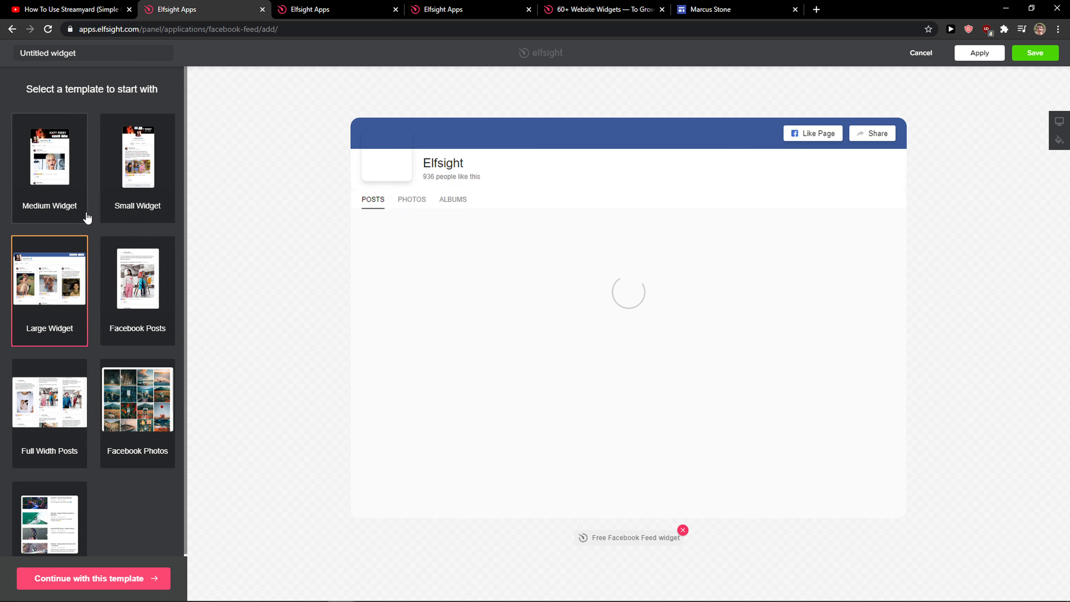
click(49, 158)
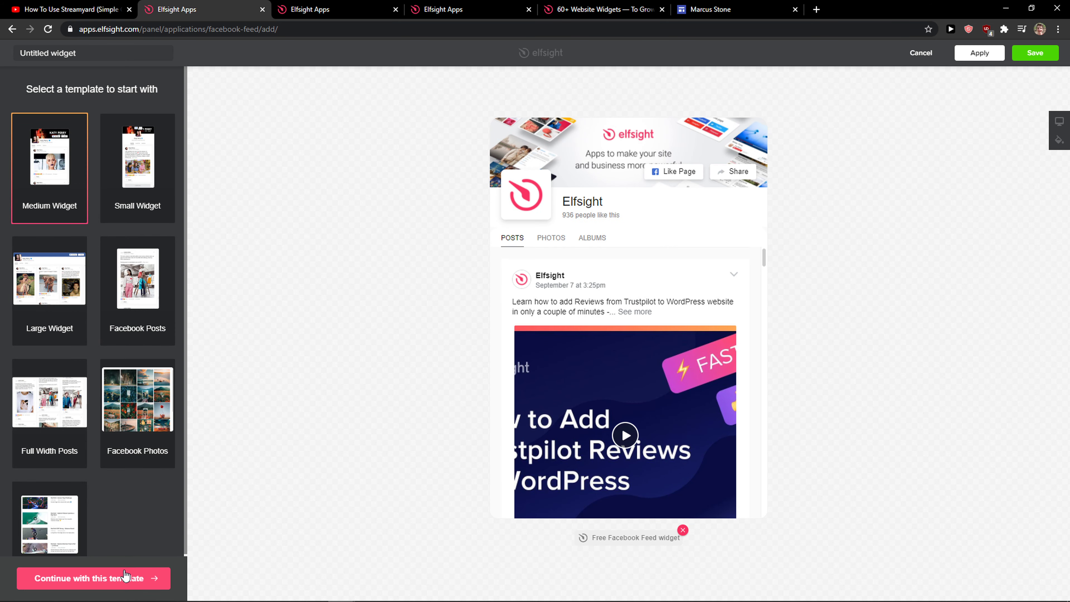
click(93, 578)
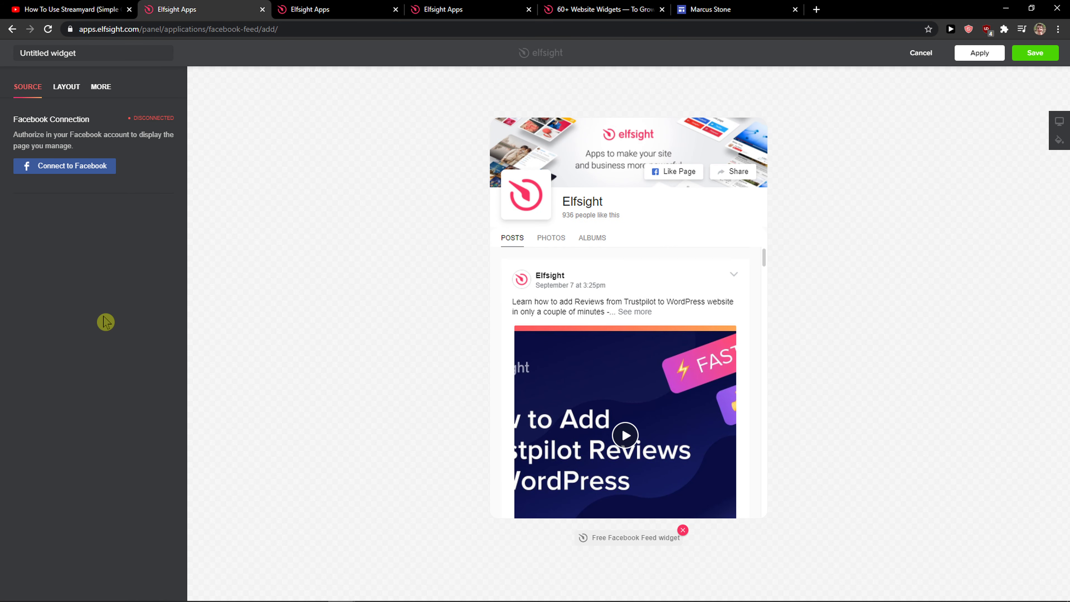
mouse_move(75, 177)
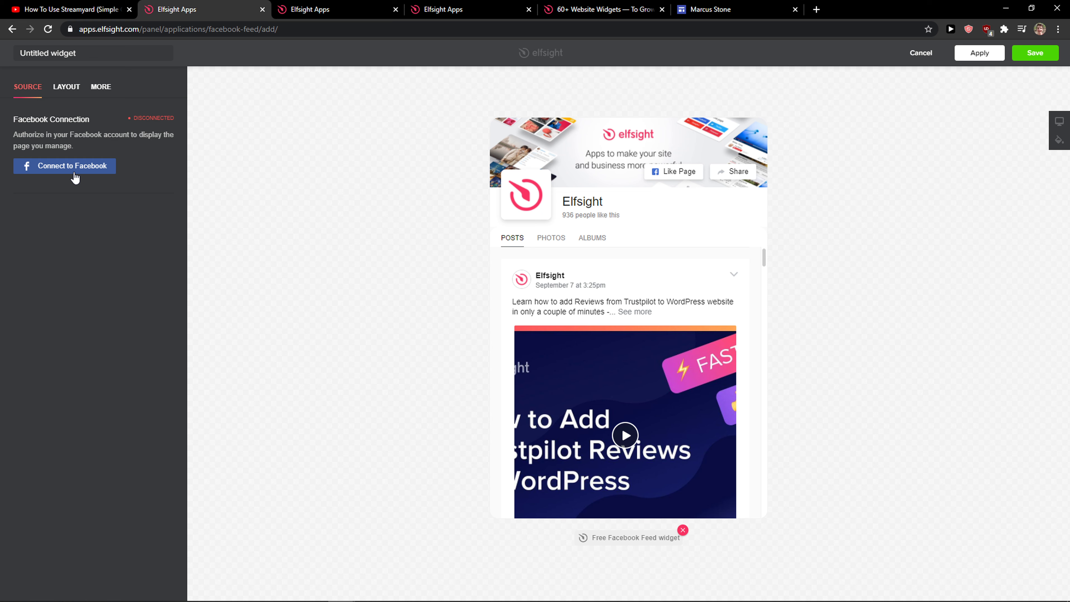
mouse_move(1036, 129)
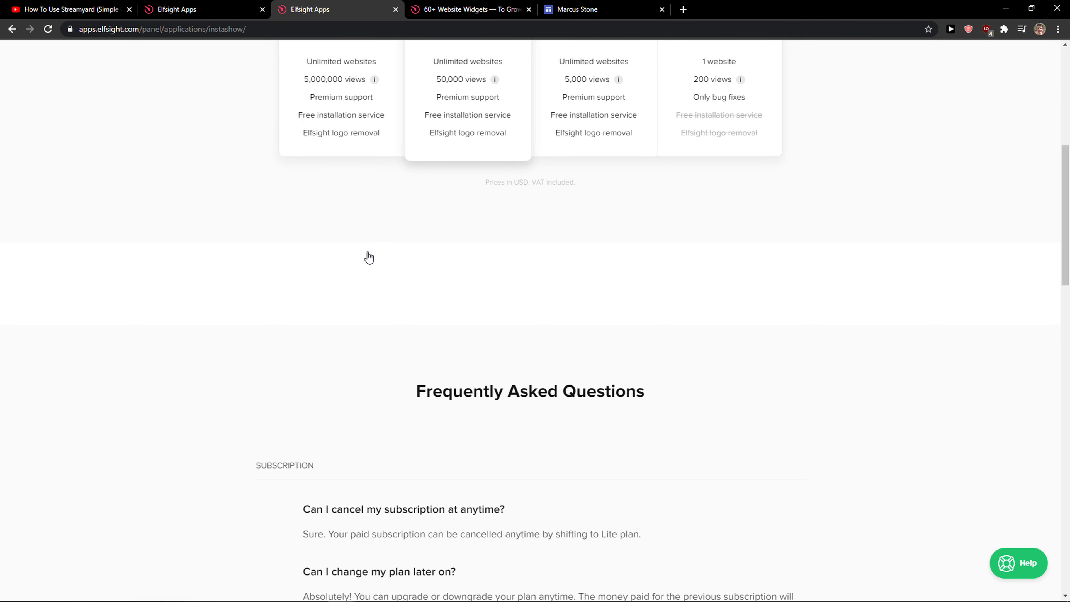
Copy the widget's embed code and return to the Marcus Stone site editor
scroll(up, 3)
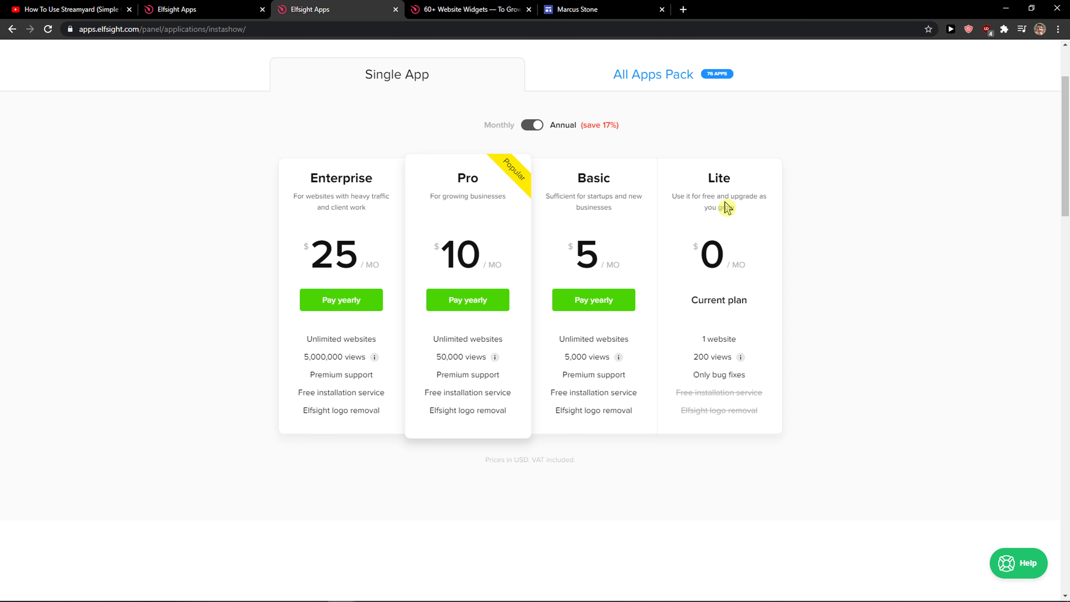
mouse_move(709, 197)
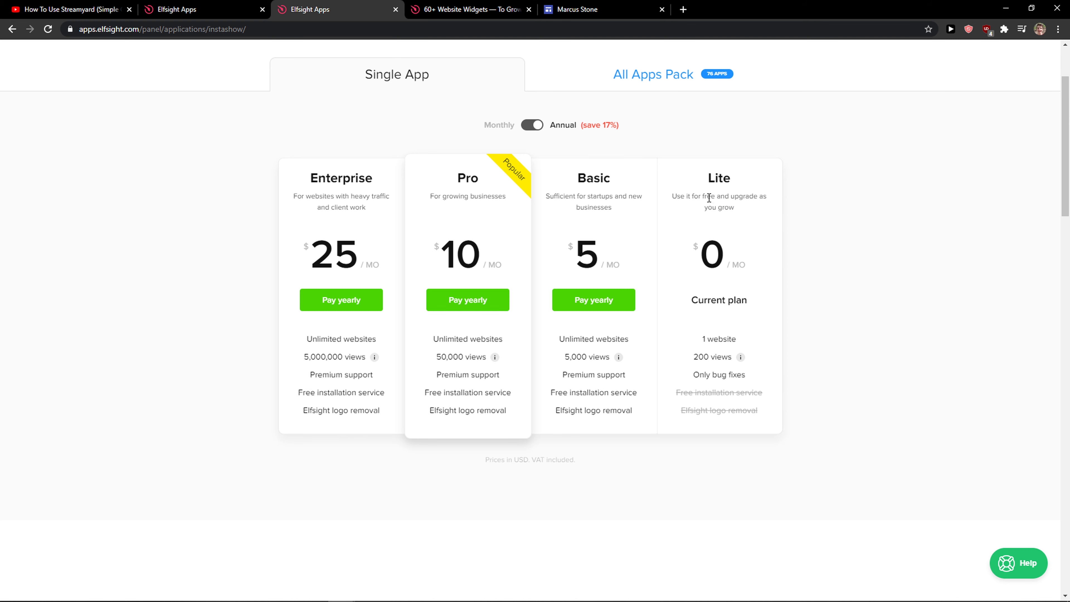
mouse_move(301, 209)
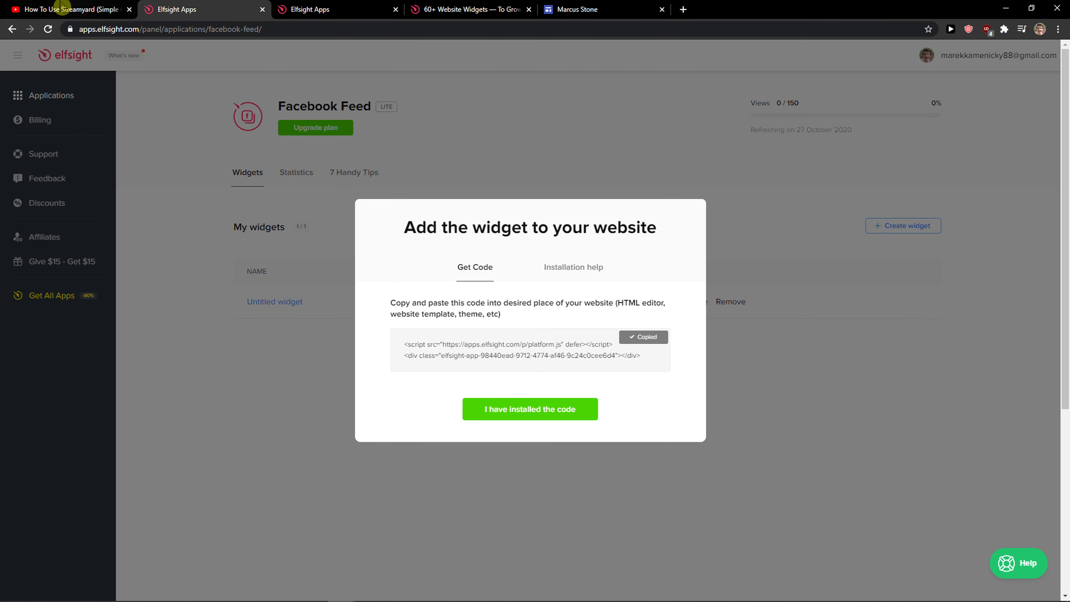
click(603, 9)
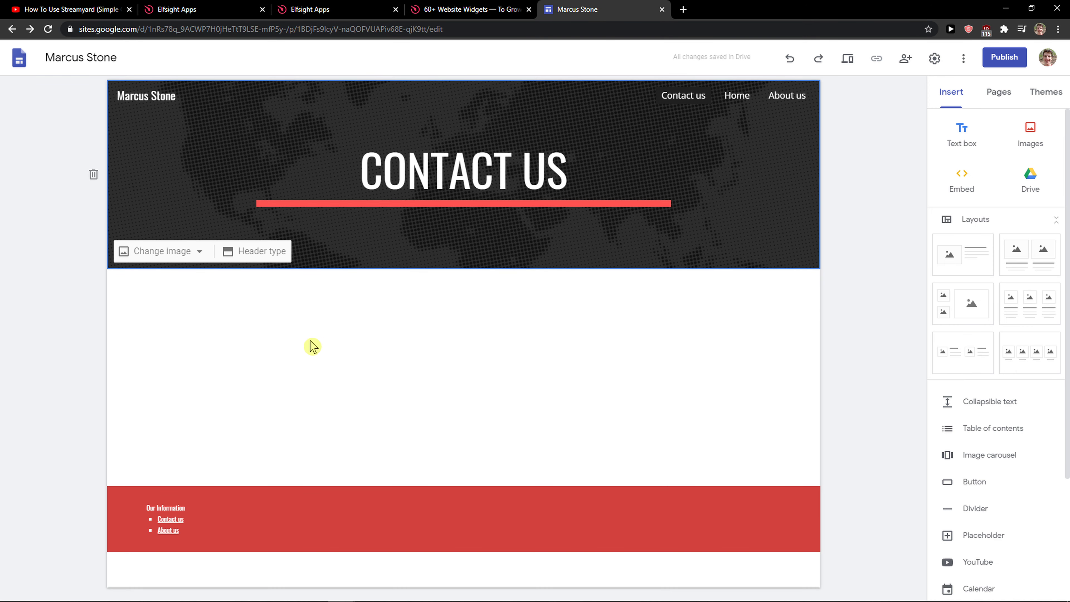
mouse_move(966, 307)
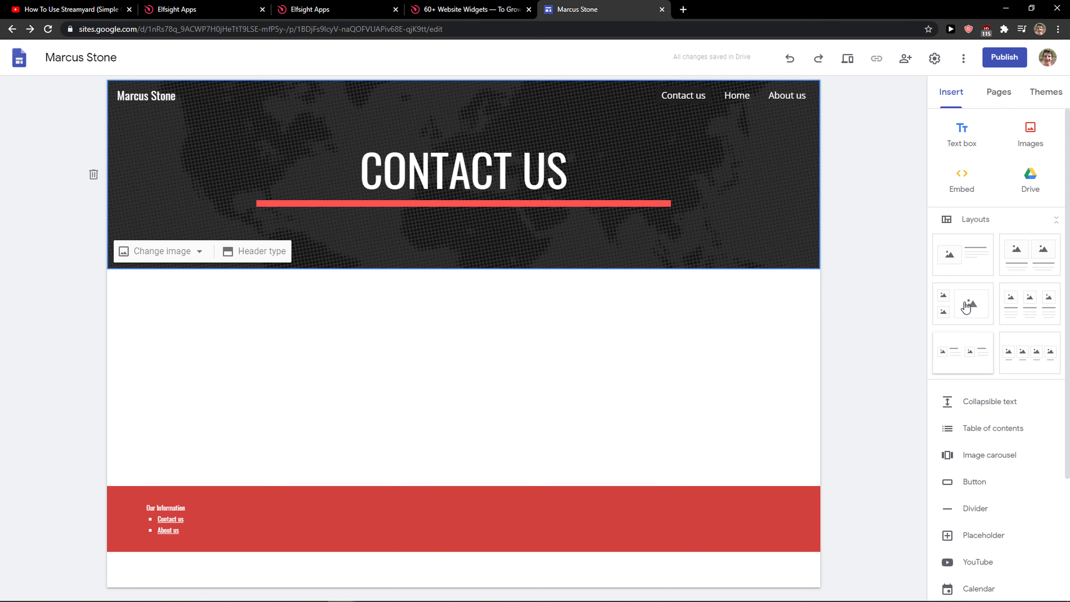
Embed the copied Elfsight Facebook Feed code on the Contact Us page
click(961, 179)
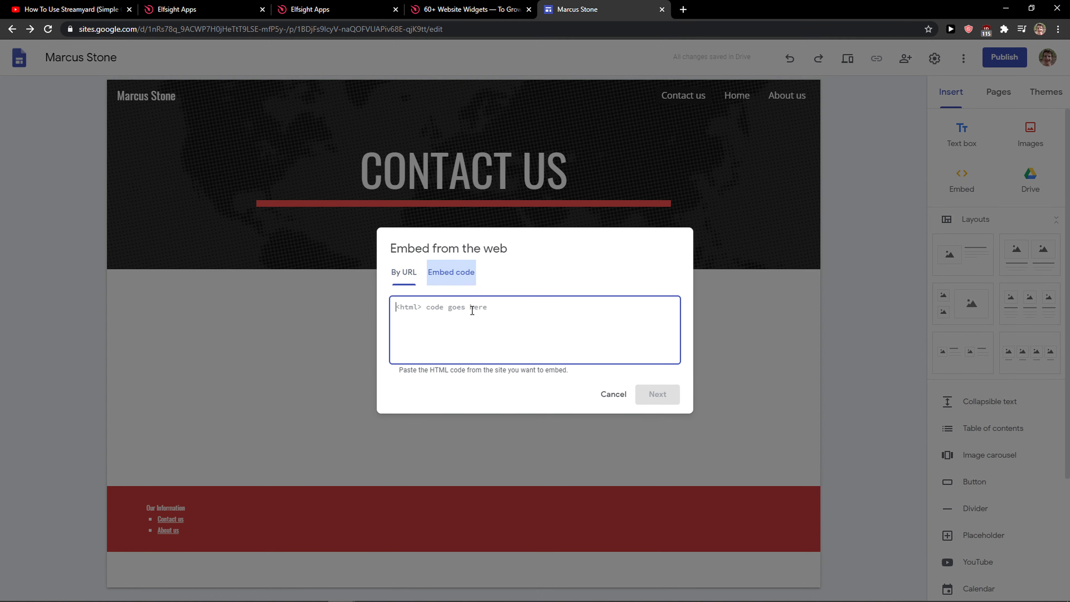
click(655, 394)
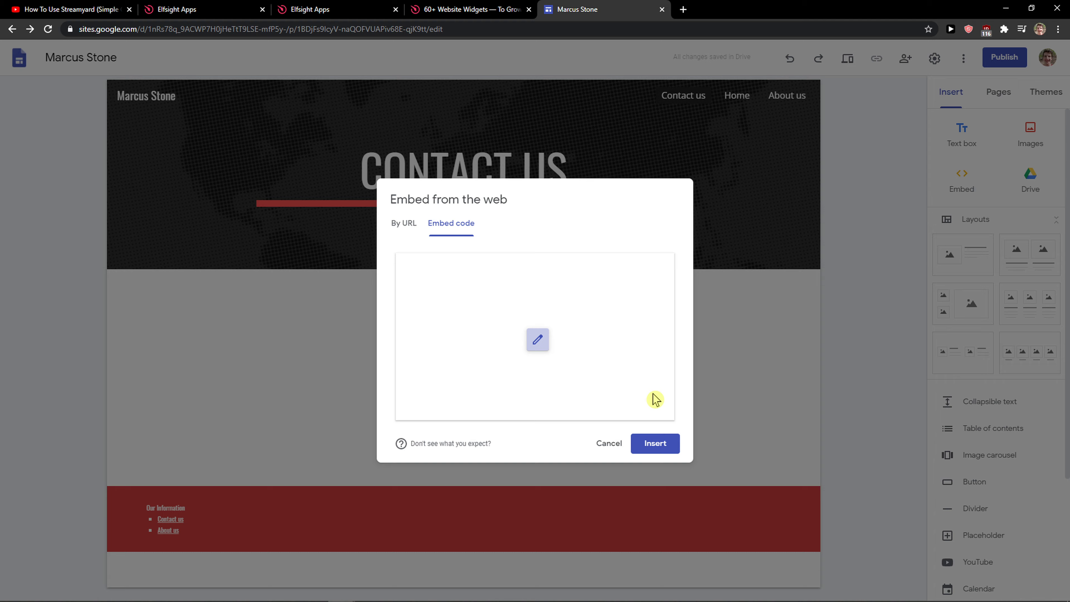
click(653, 443)
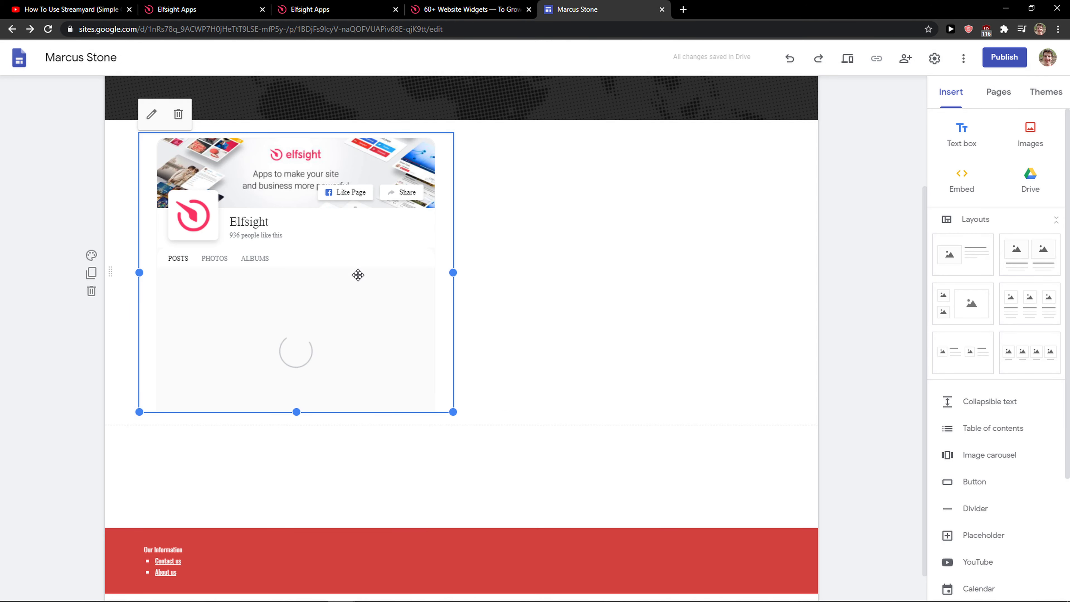